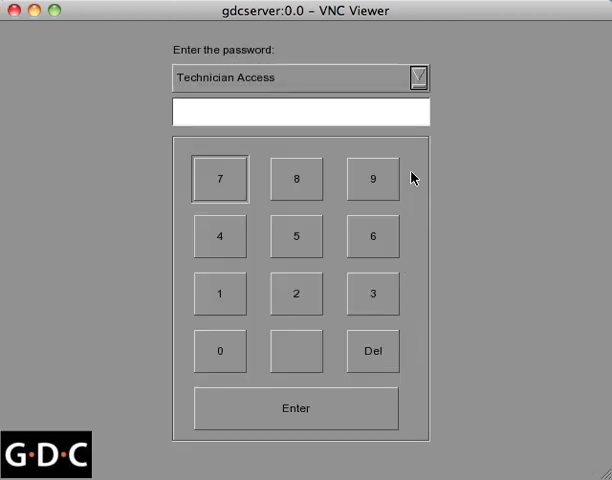
- Select Maintenance Access and submit the password to reach the server settings
{"action": "left_click", "coordinate": [416, 76]}
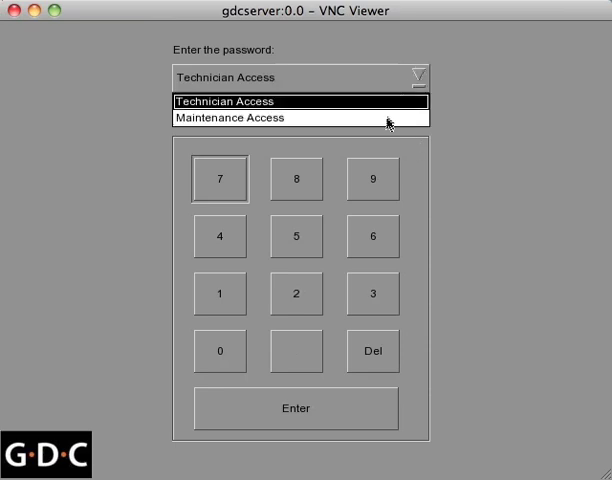
{"action": "left_click", "coordinate": [246, 116]}
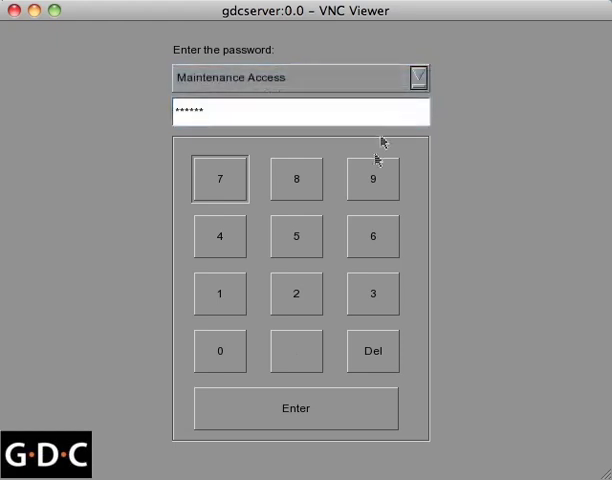
{"action": "left_click", "coordinate": [296, 408]}
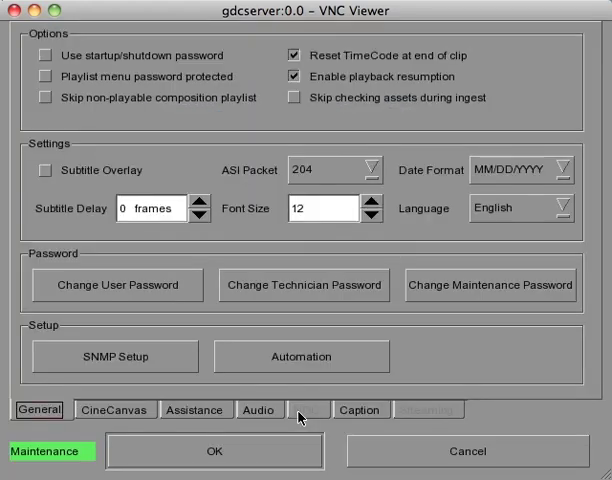
- Enter the Automation section of Setup to show its devices page
{"action": "left_click", "coordinate": [300, 356]}
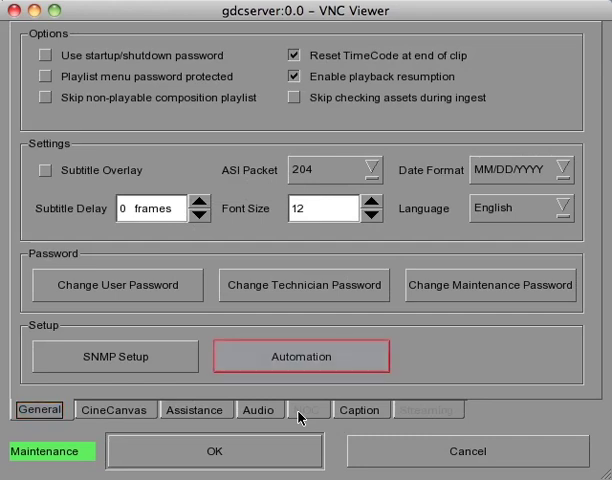
{"action": "left_click", "coordinate": [302, 356]}
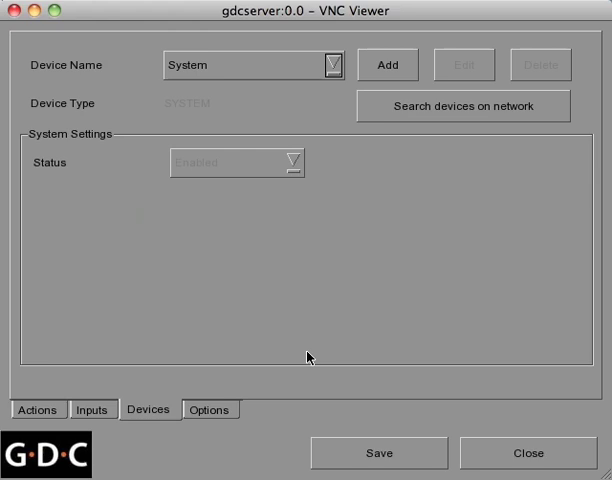
- Review the existing device list, then add a new device from the Devices tab
{"action": "left_click", "coordinate": [244, 64]}
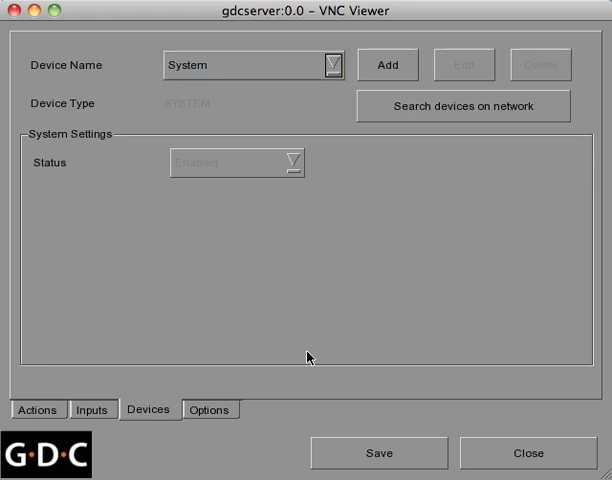
{"action": "mouse_move", "coordinate": [342, 76]}
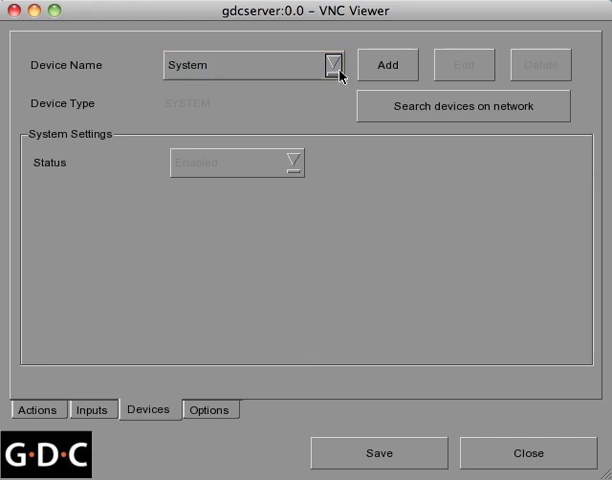
{"action": "left_click", "coordinate": [330, 64]}
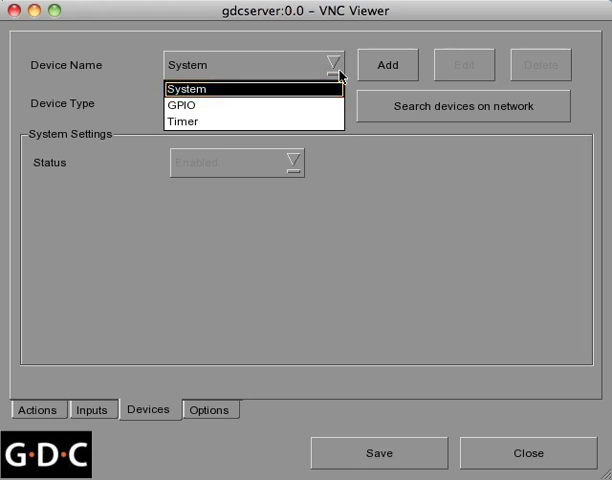
{"action": "mouse_move", "coordinate": [186, 106]}
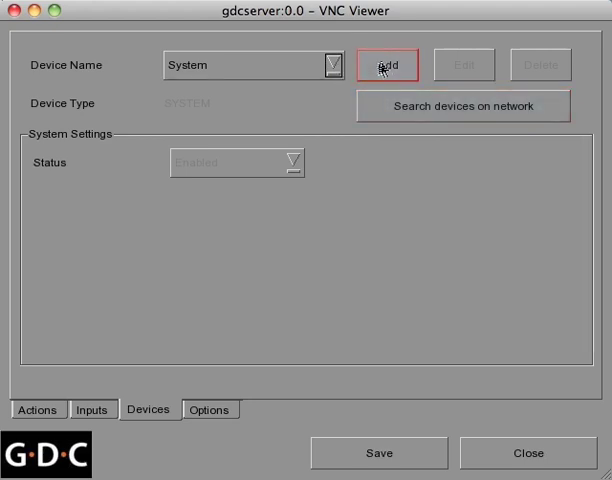
{"action": "left_click", "coordinate": [388, 64]}
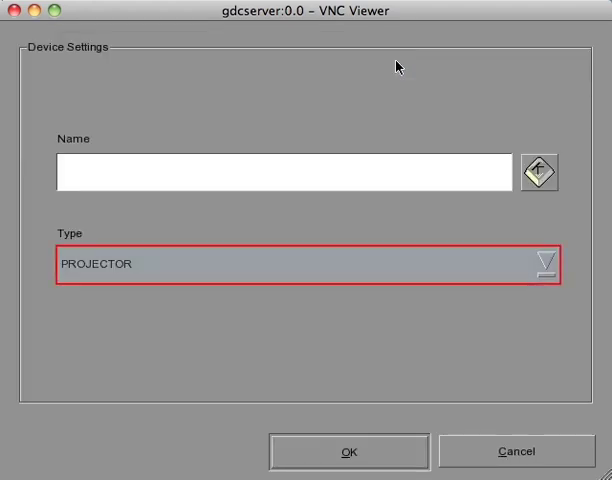
{"action": "mouse_move", "coordinate": [444, 128]}
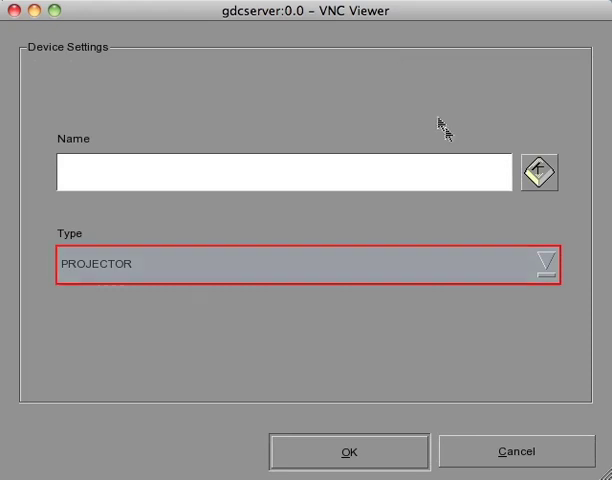
- Keep PROJECTOR as the device type and bring up the on-screen keyboard for its name
{"action": "left_click", "coordinate": [544, 264]}
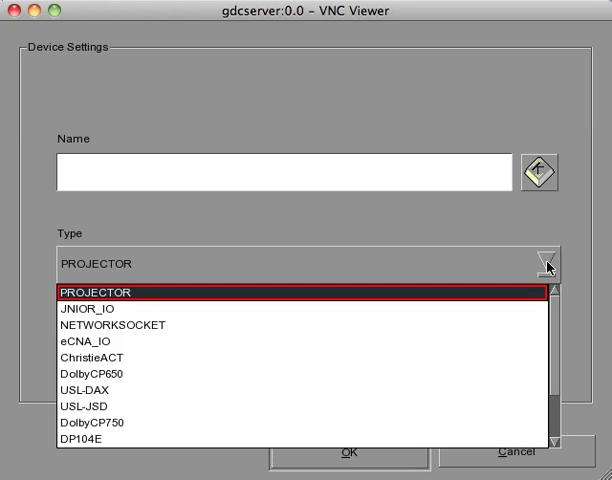
{"action": "left_click", "coordinate": [544, 264]}
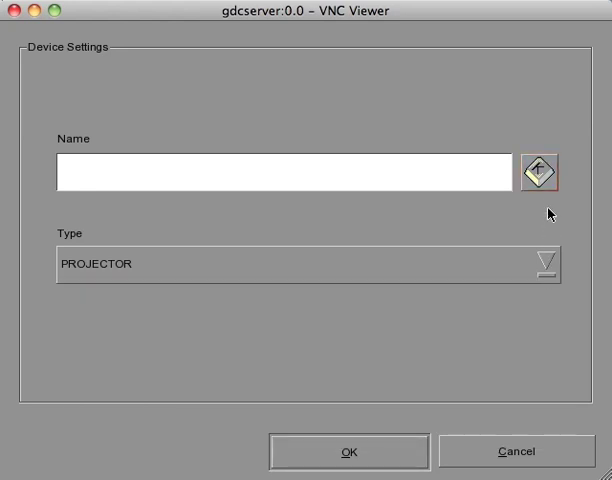
{"action": "left_click", "coordinate": [538, 174]}
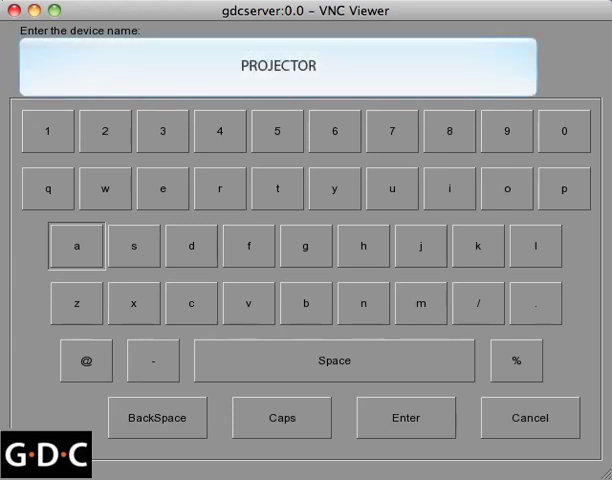
- Confirm the name PROJECTOR and create the device, showing its Barco projector settings
{"action": "left_click", "coordinate": [280, 418]}
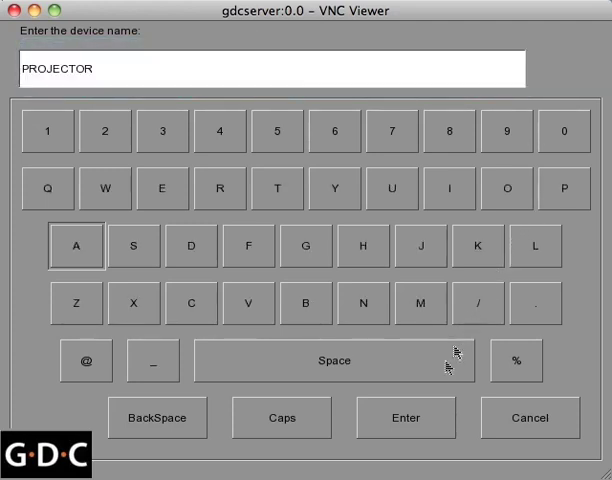
{"action": "left_click", "coordinate": [404, 416]}
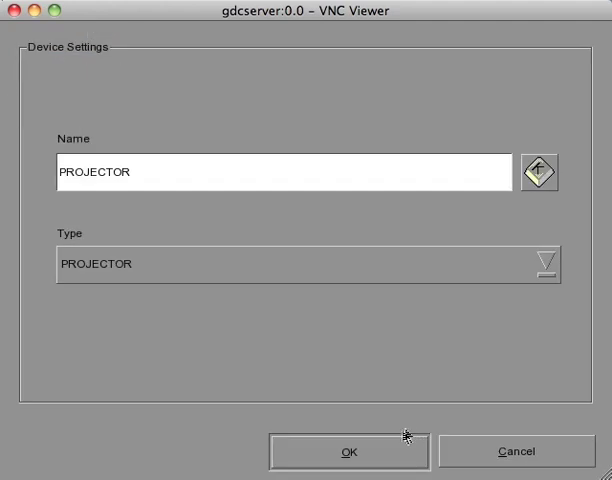
{"action": "left_click", "coordinate": [348, 452]}
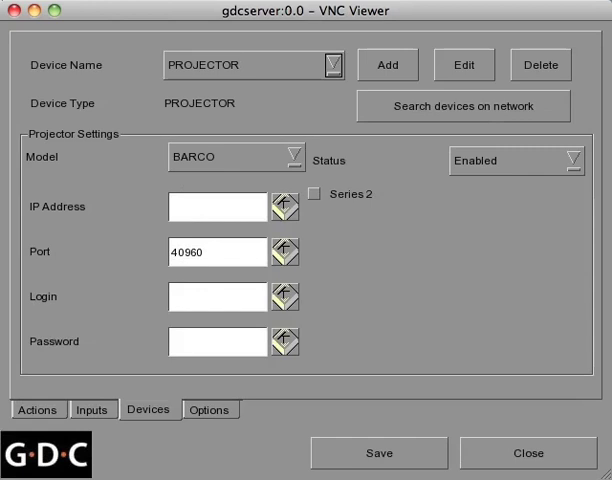
- Enable Series 2, set port 43728 and IP 10.0.1.9, and save the projector settings
{"action": "left_click", "coordinate": [288, 156]}
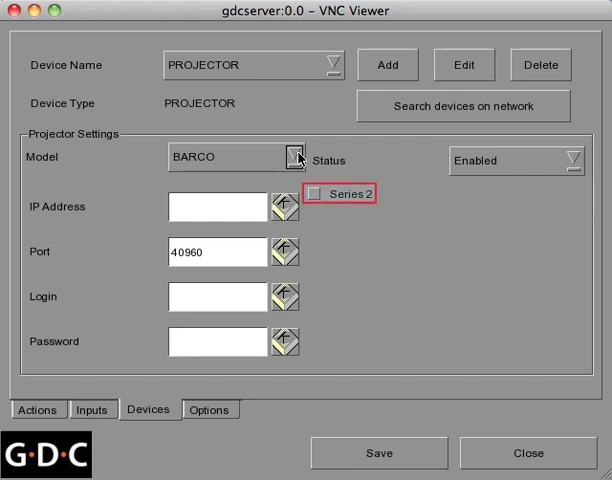
{"action": "left_click", "coordinate": [214, 252]}
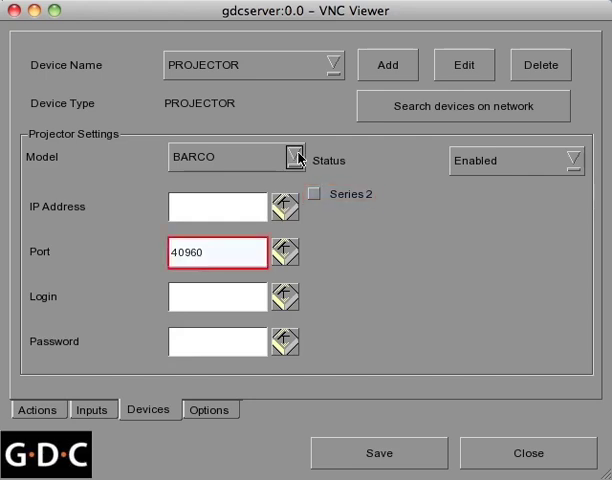
{"action": "left_click", "coordinate": [314, 194]}
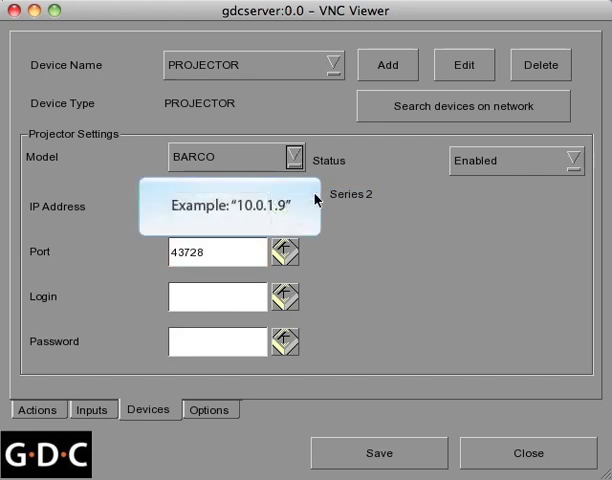
{"action": "type", "text": "10.0.1.9"}
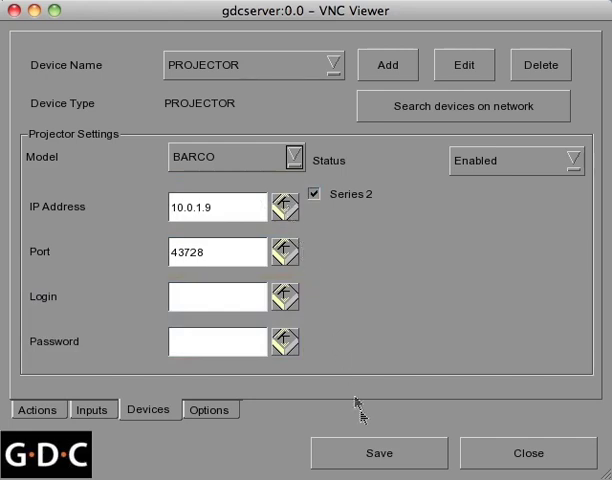
{"action": "left_click", "coordinate": [378, 452]}
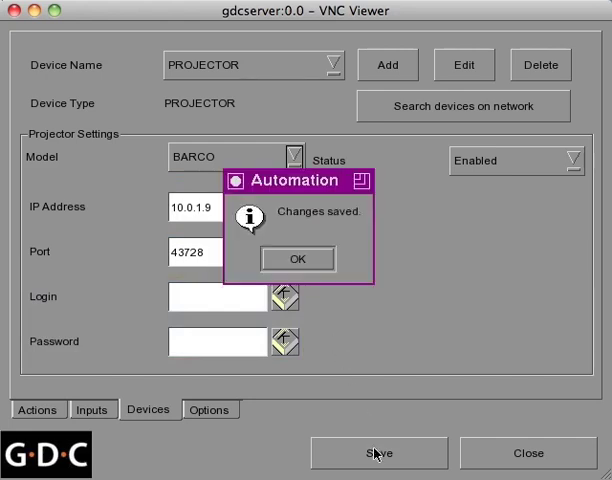